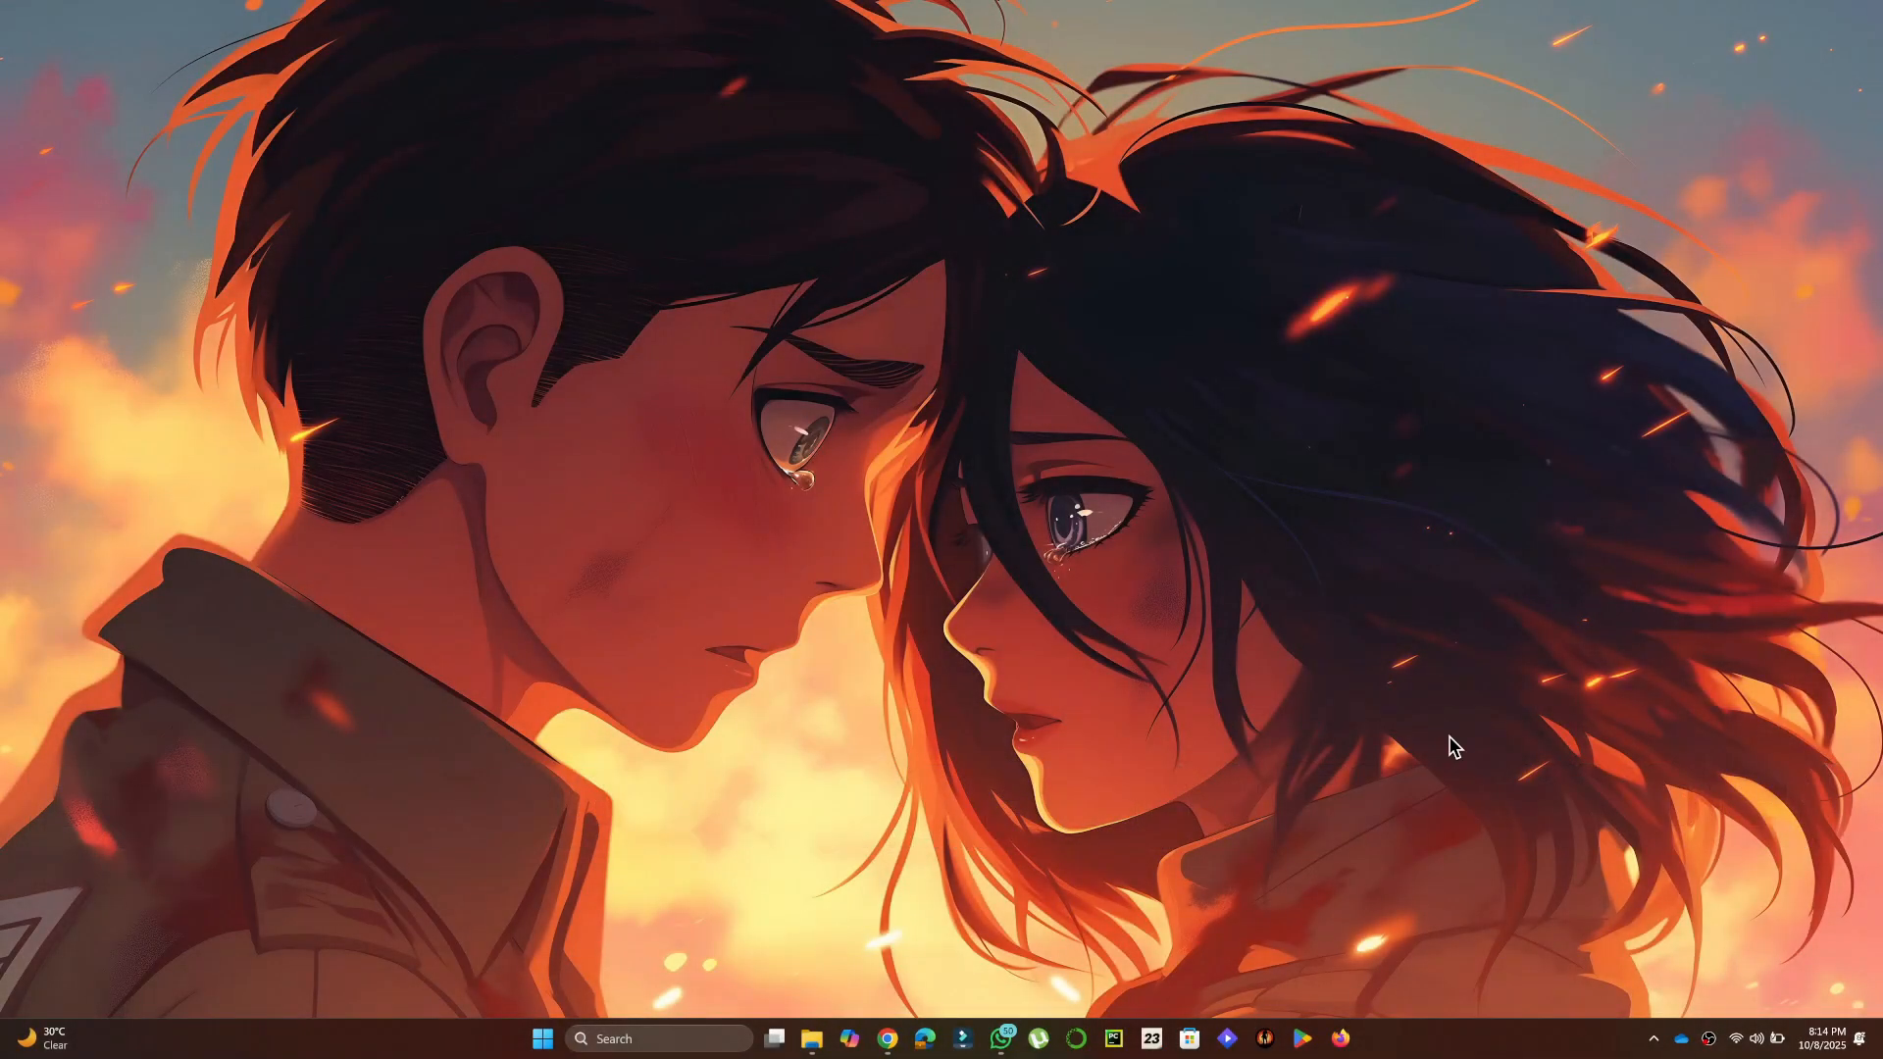
pyautogui.moveTo(914, 1032)
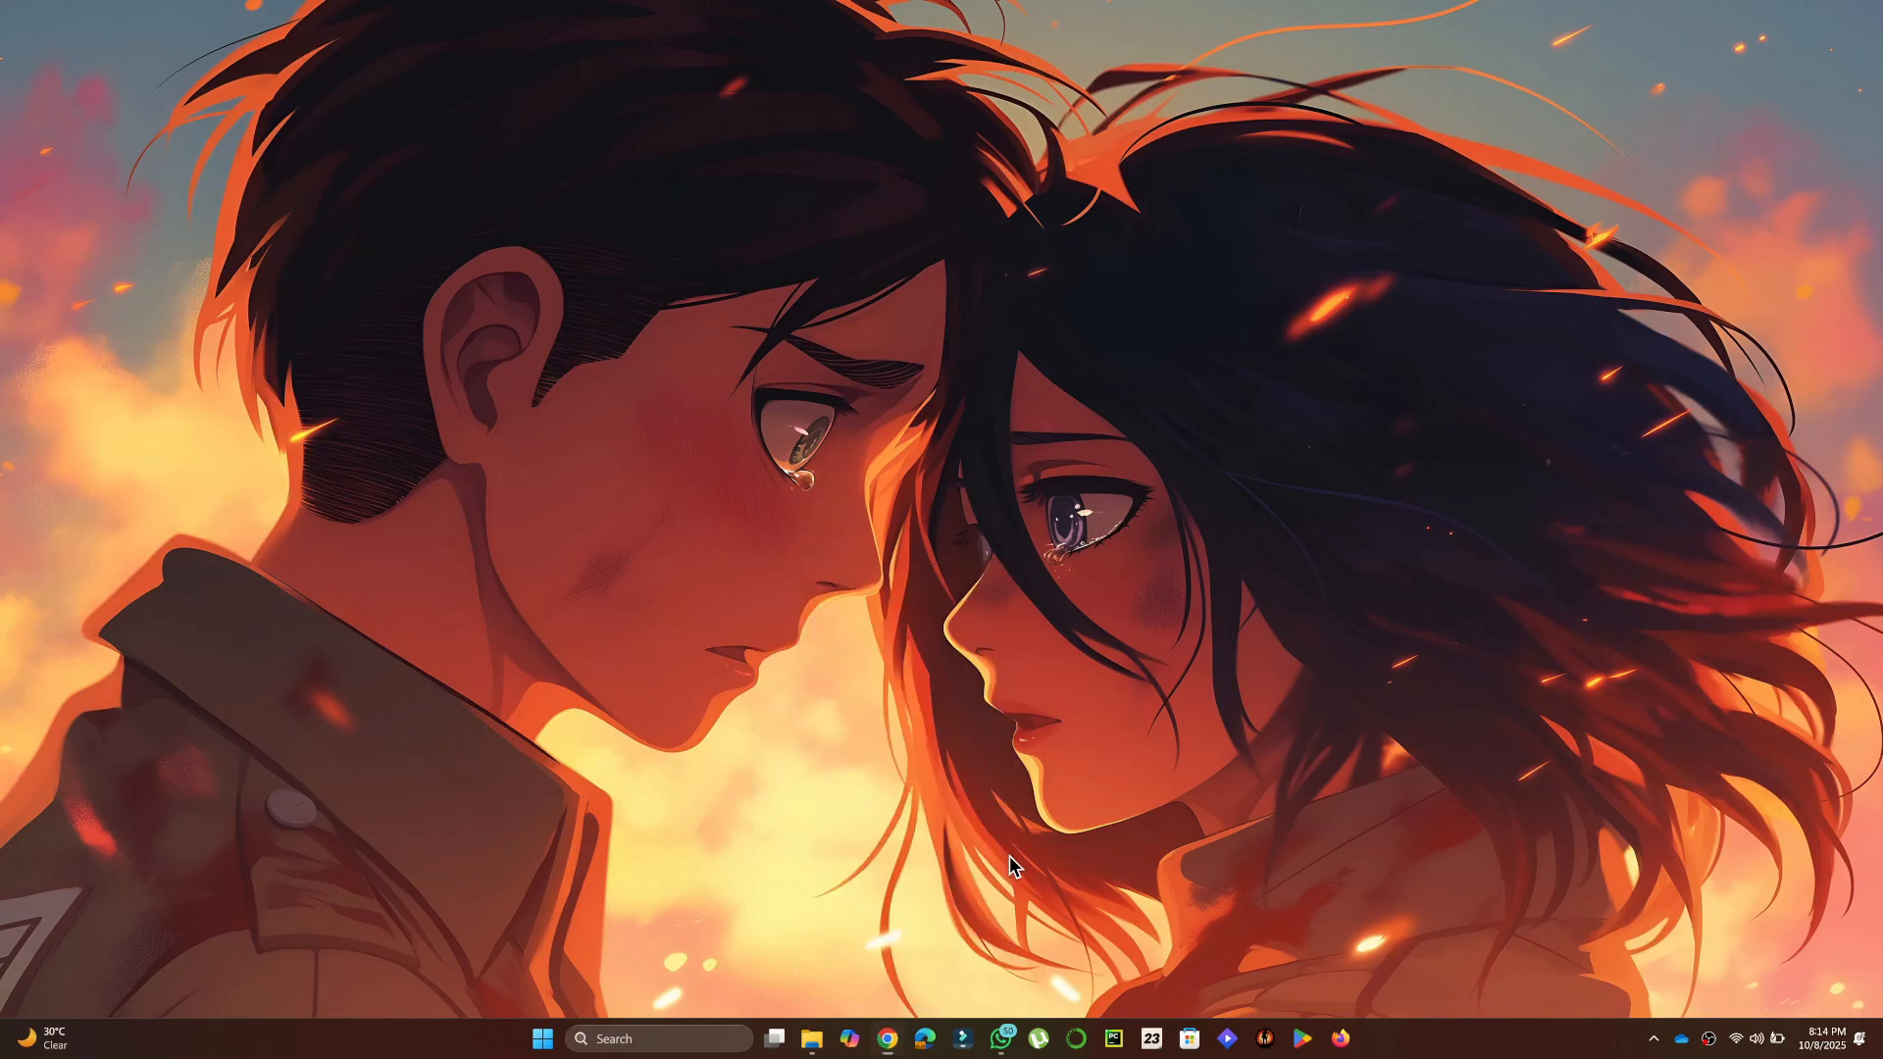
# - Launch Chrome from the taskbar and open its Settings page from the three-dot menu
pyautogui.click(889, 1040)
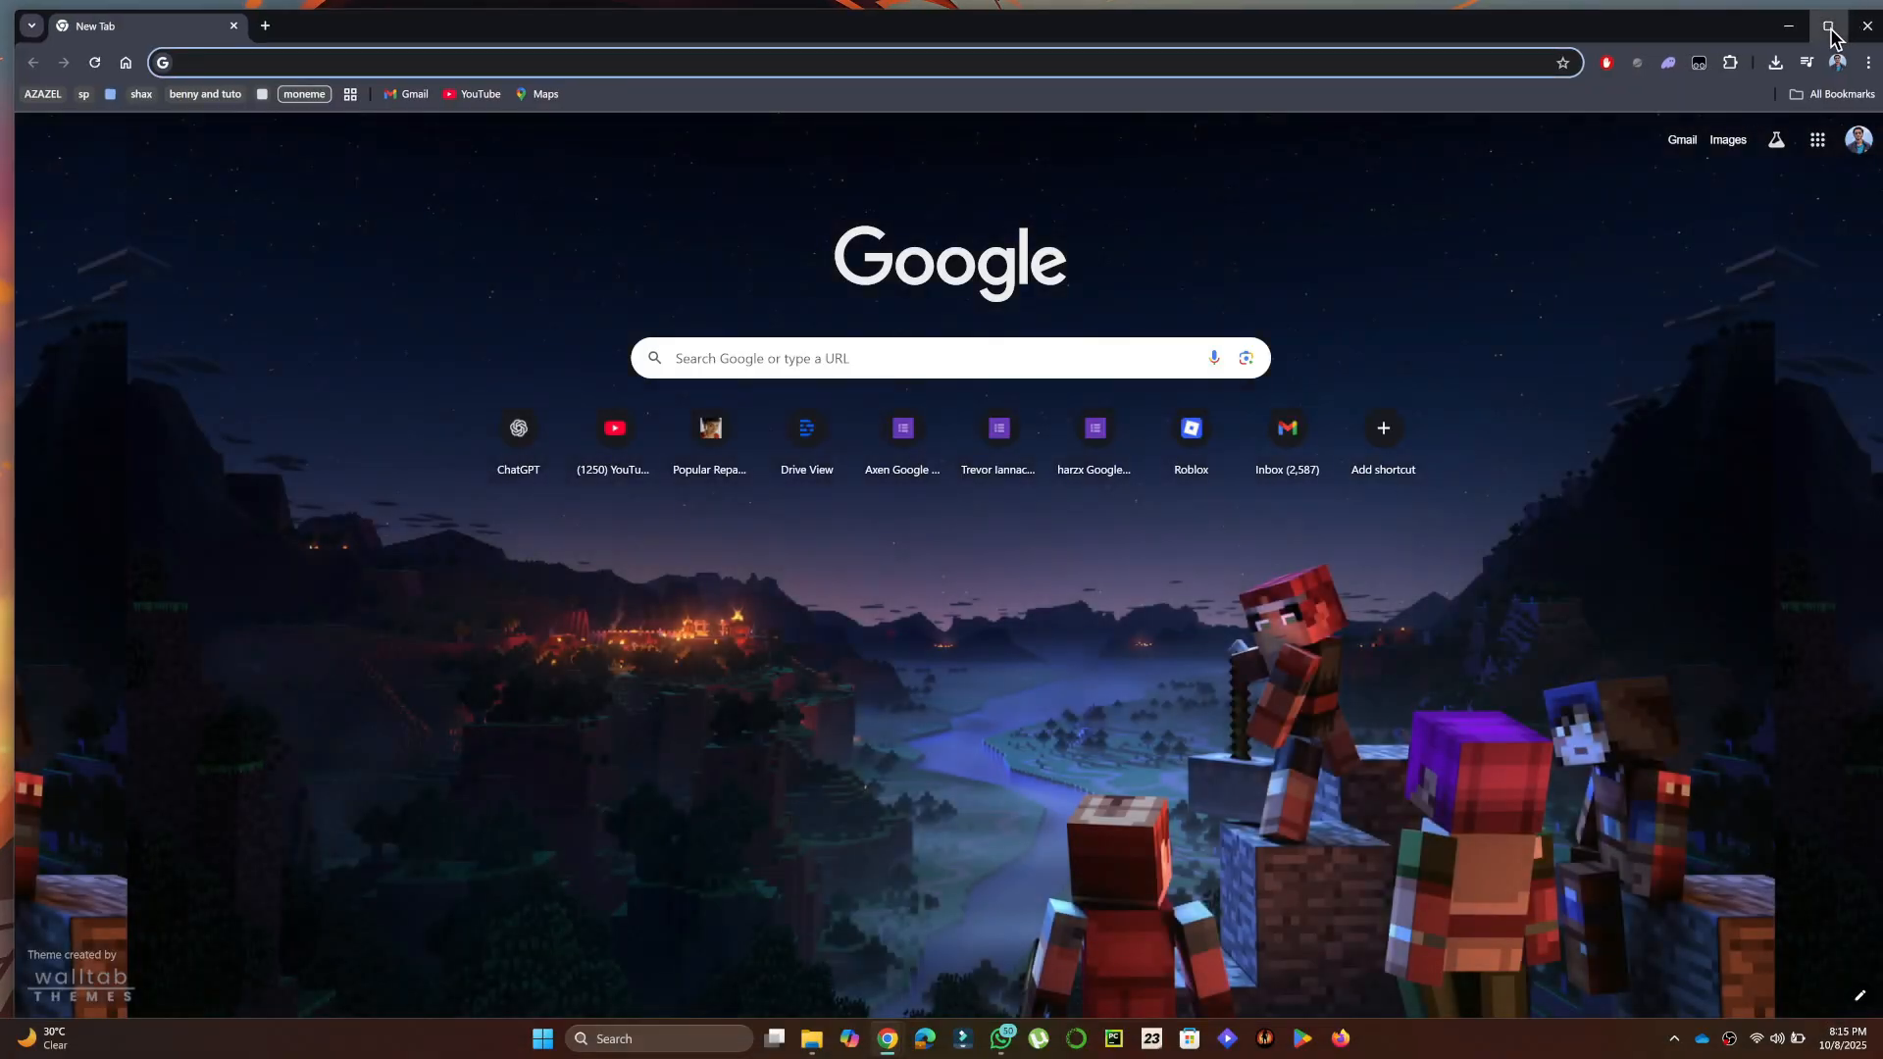
pyautogui.click(1867, 61)
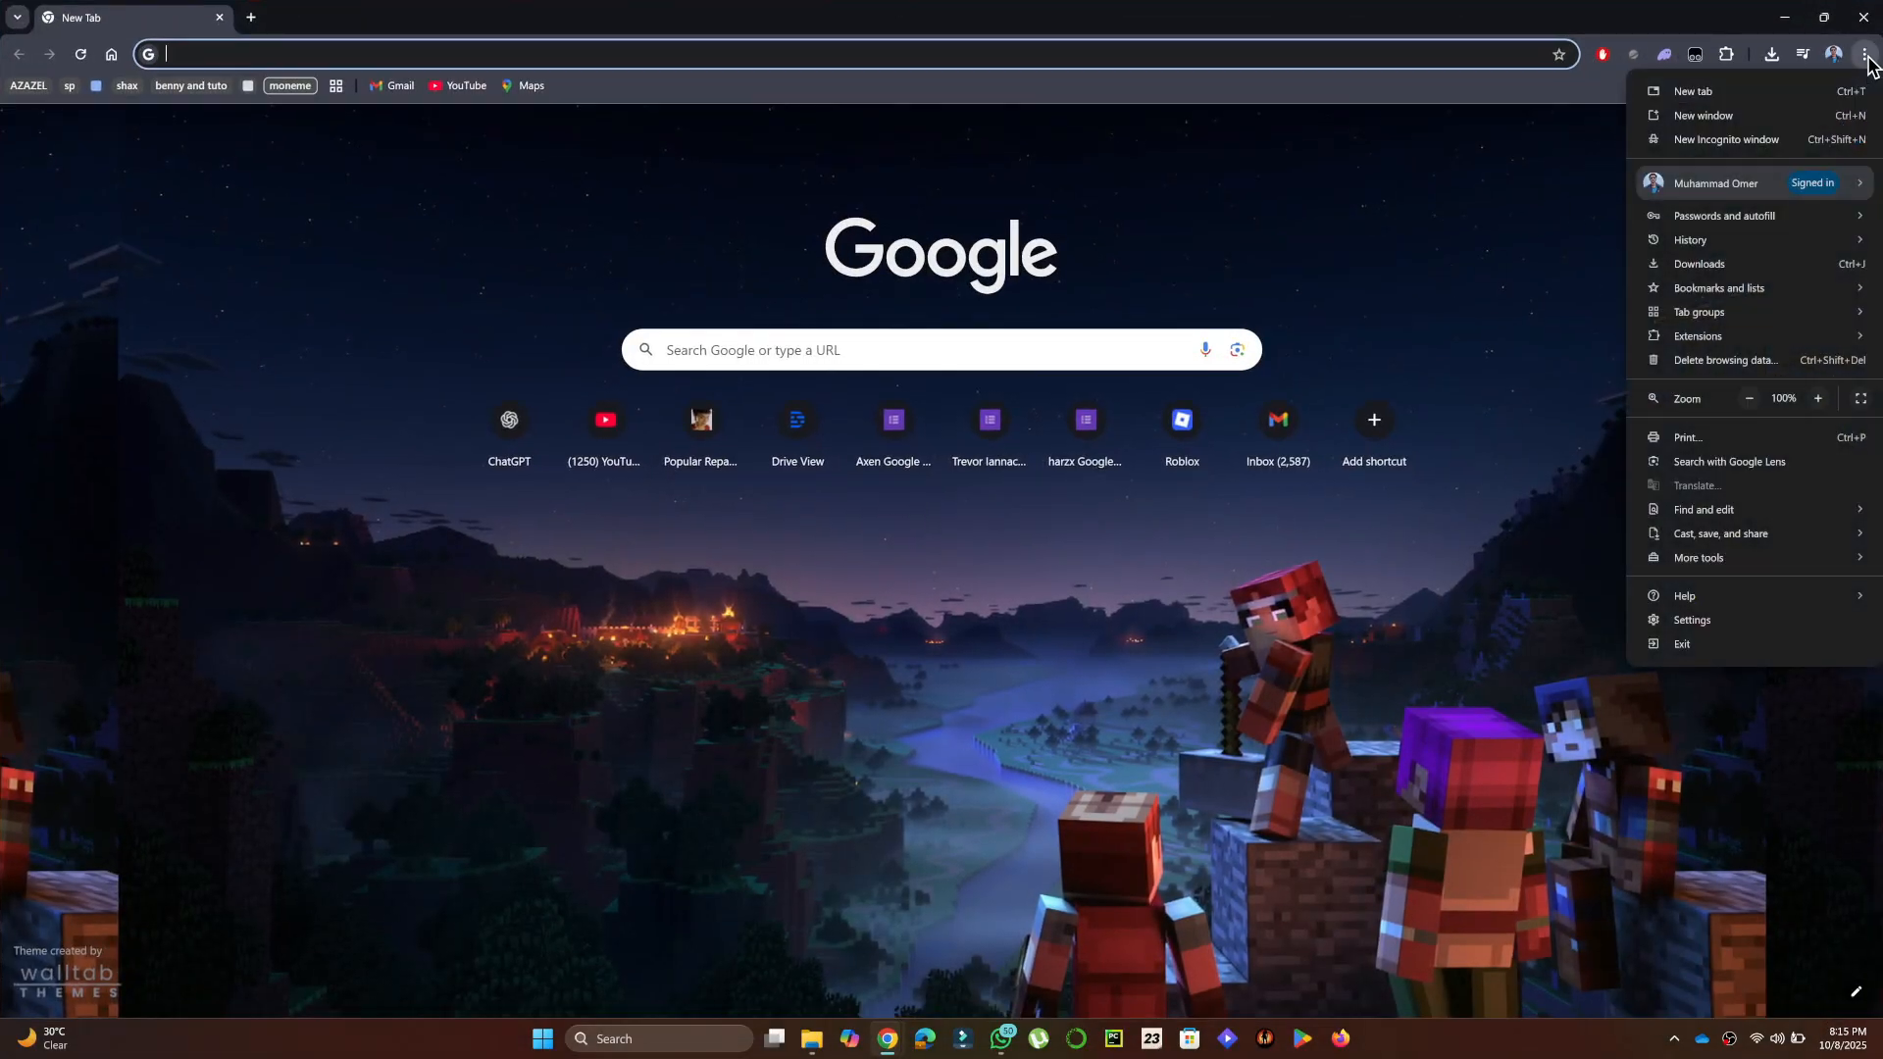
pyautogui.click(1690, 620)
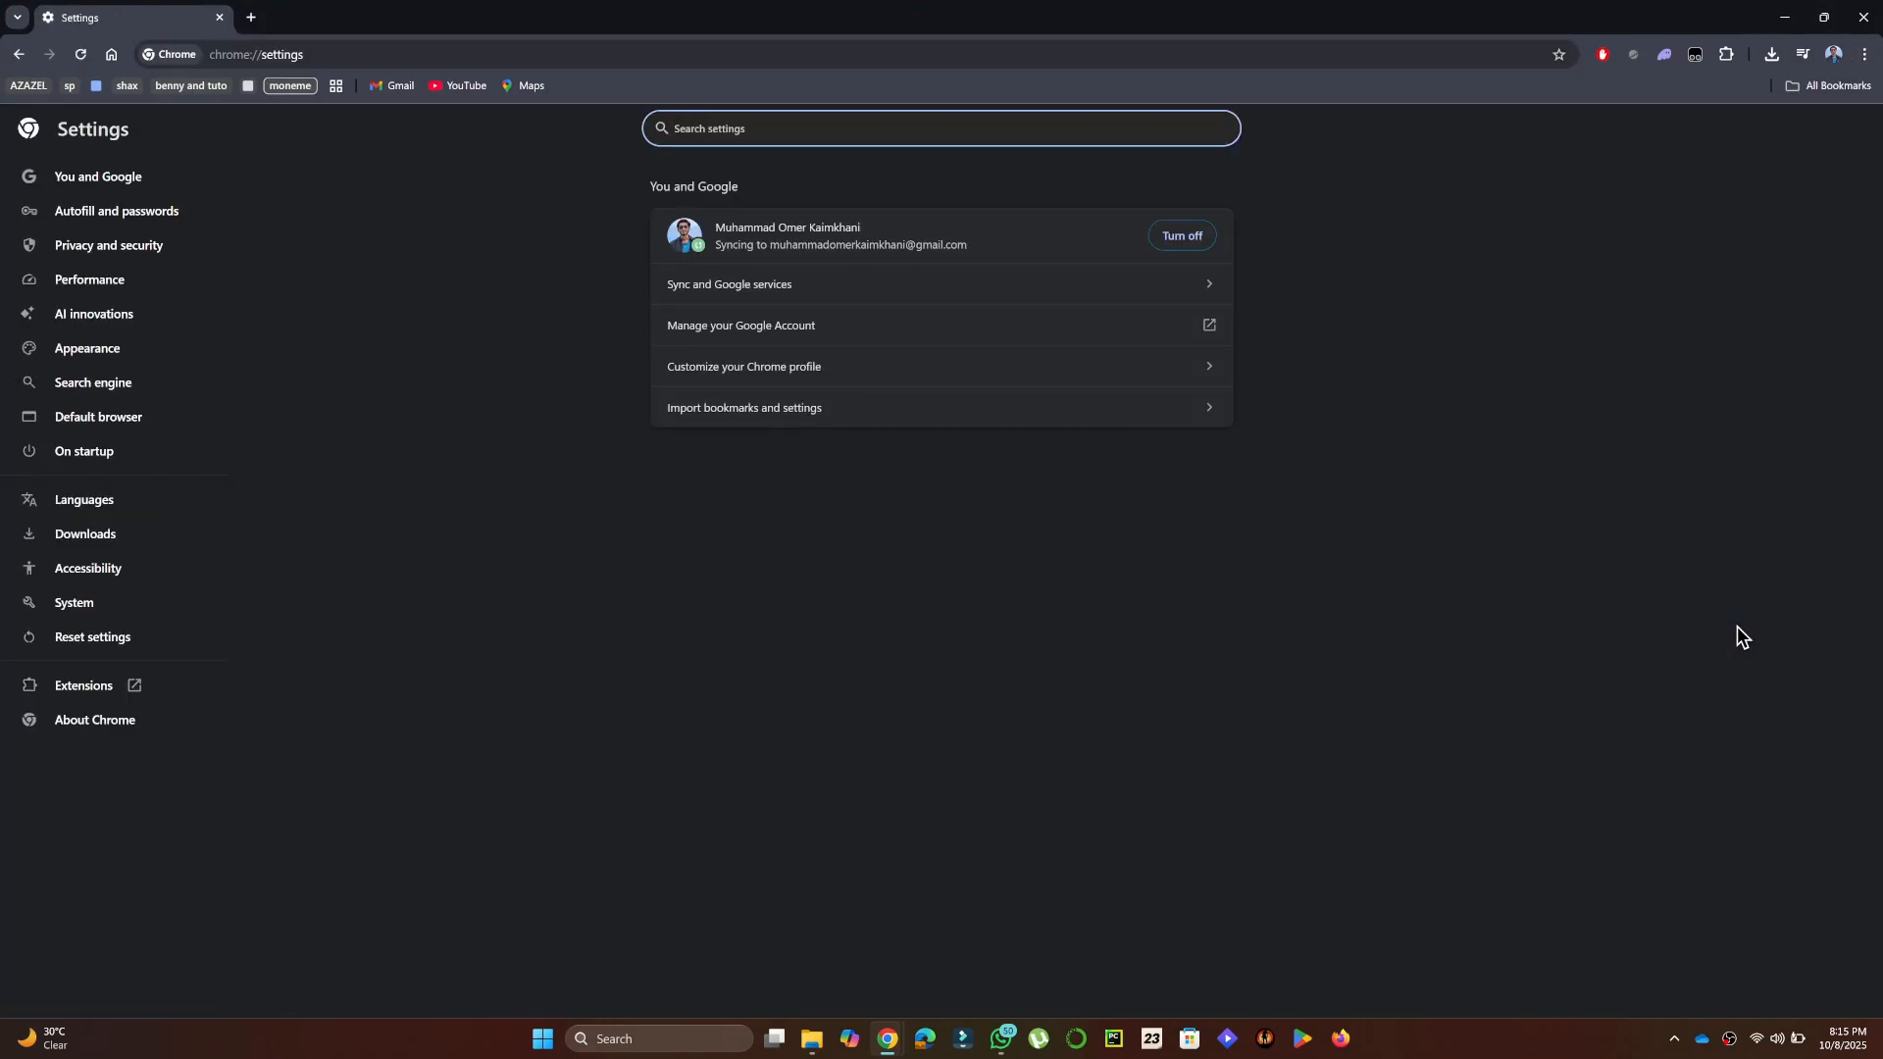
# - Go to Privacy and security, Third-party cookies, then See all site data and permissions
pyautogui.click(108, 243)
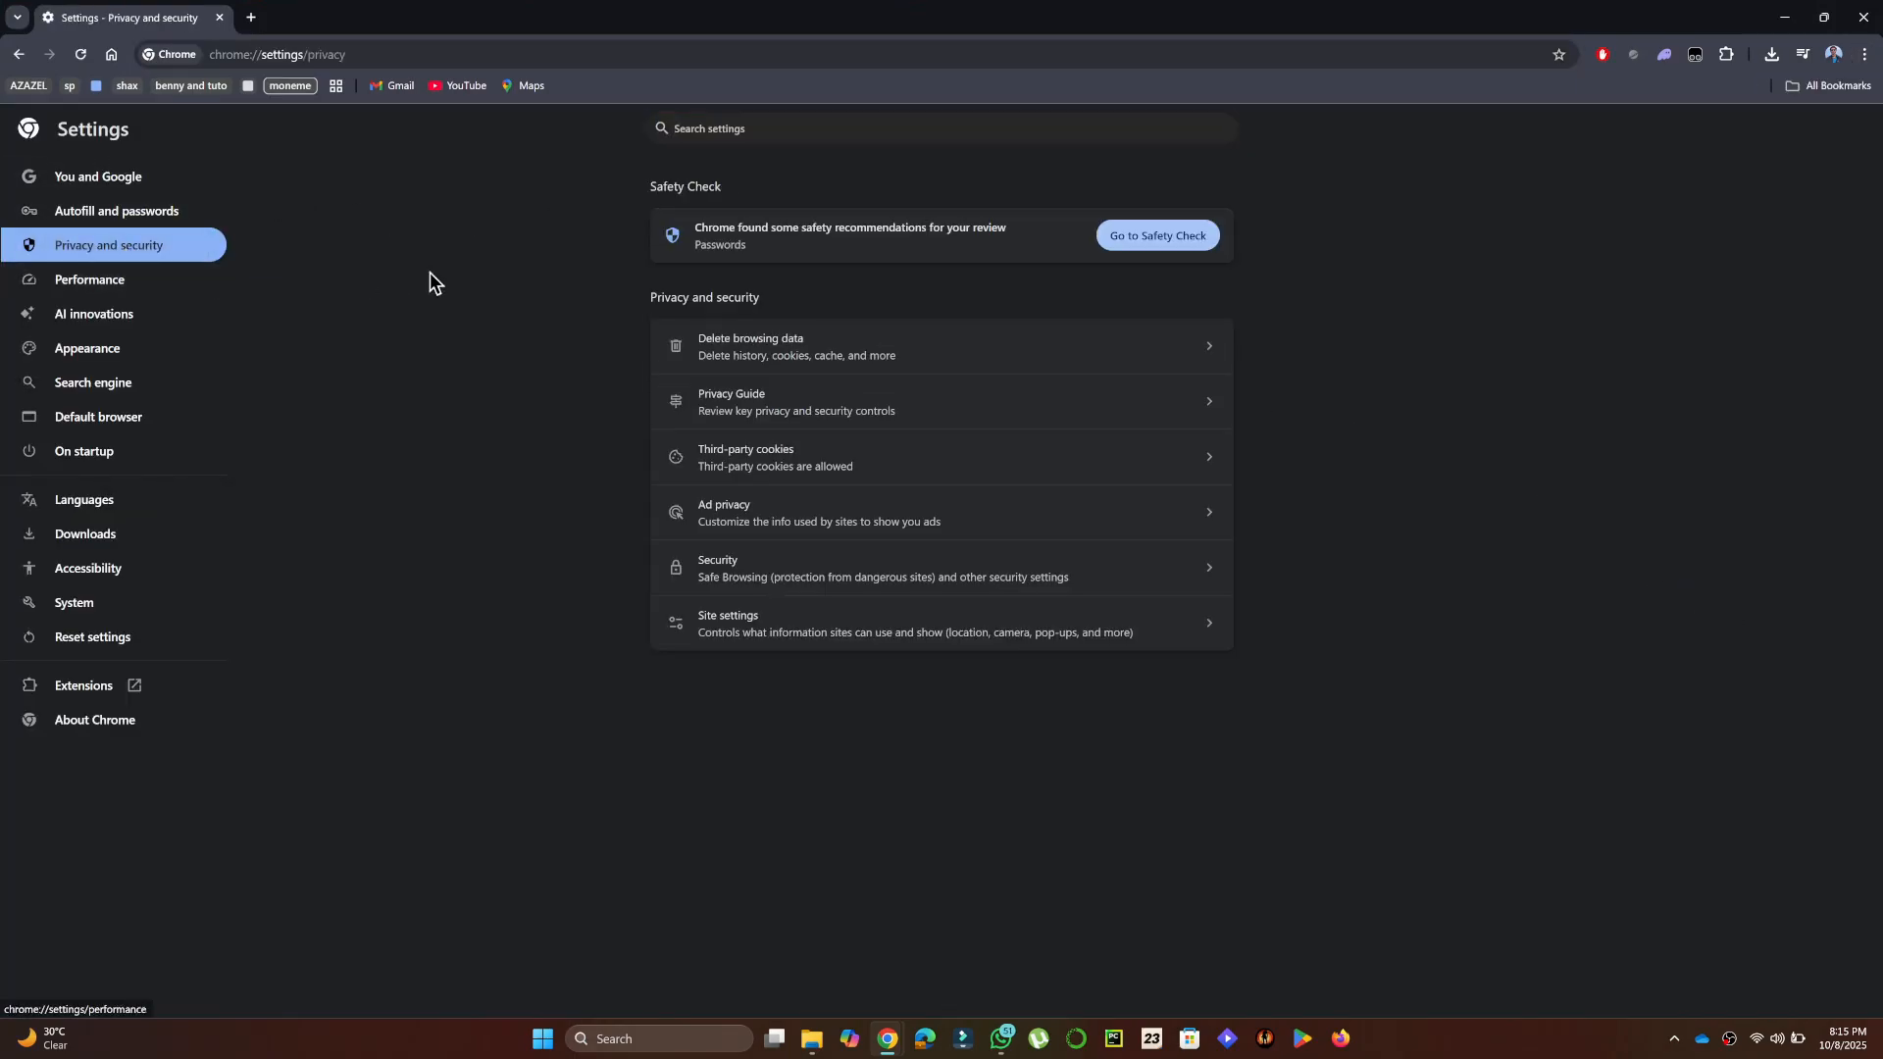
pyautogui.click(773, 457)
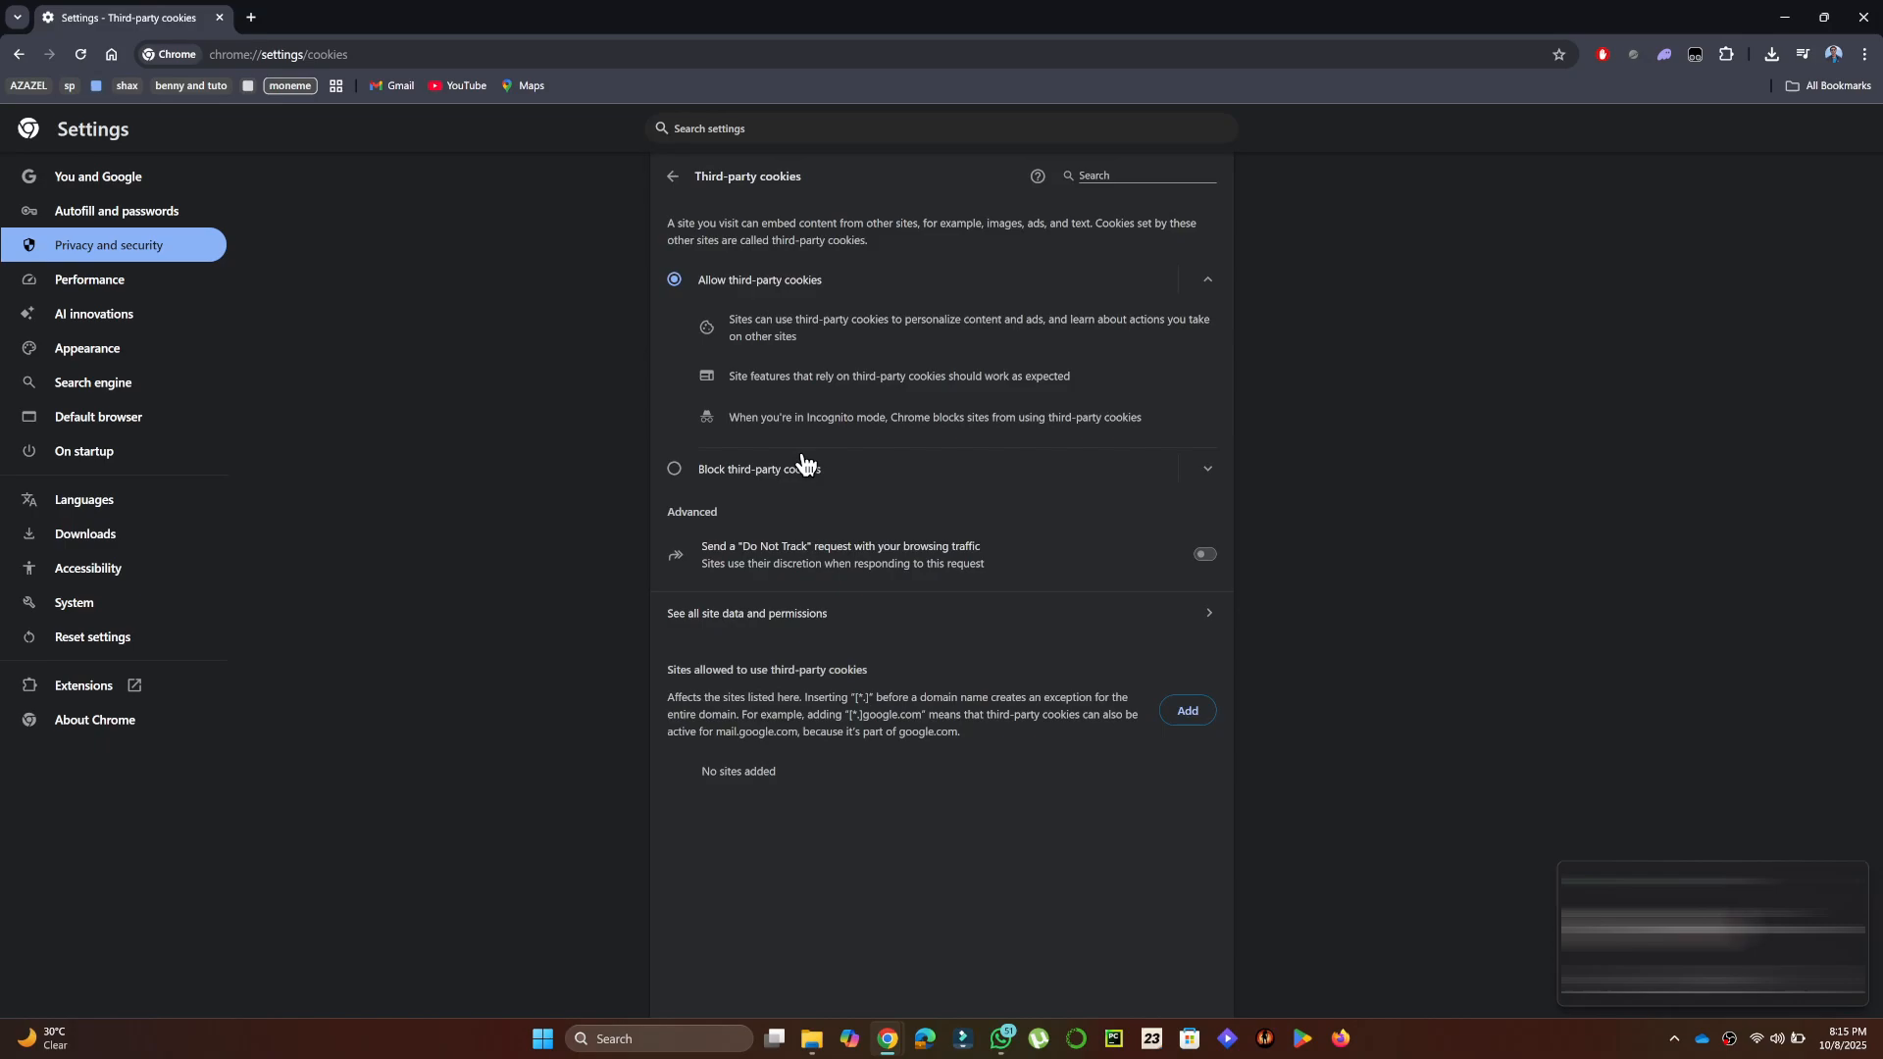
pyautogui.click(746, 612)
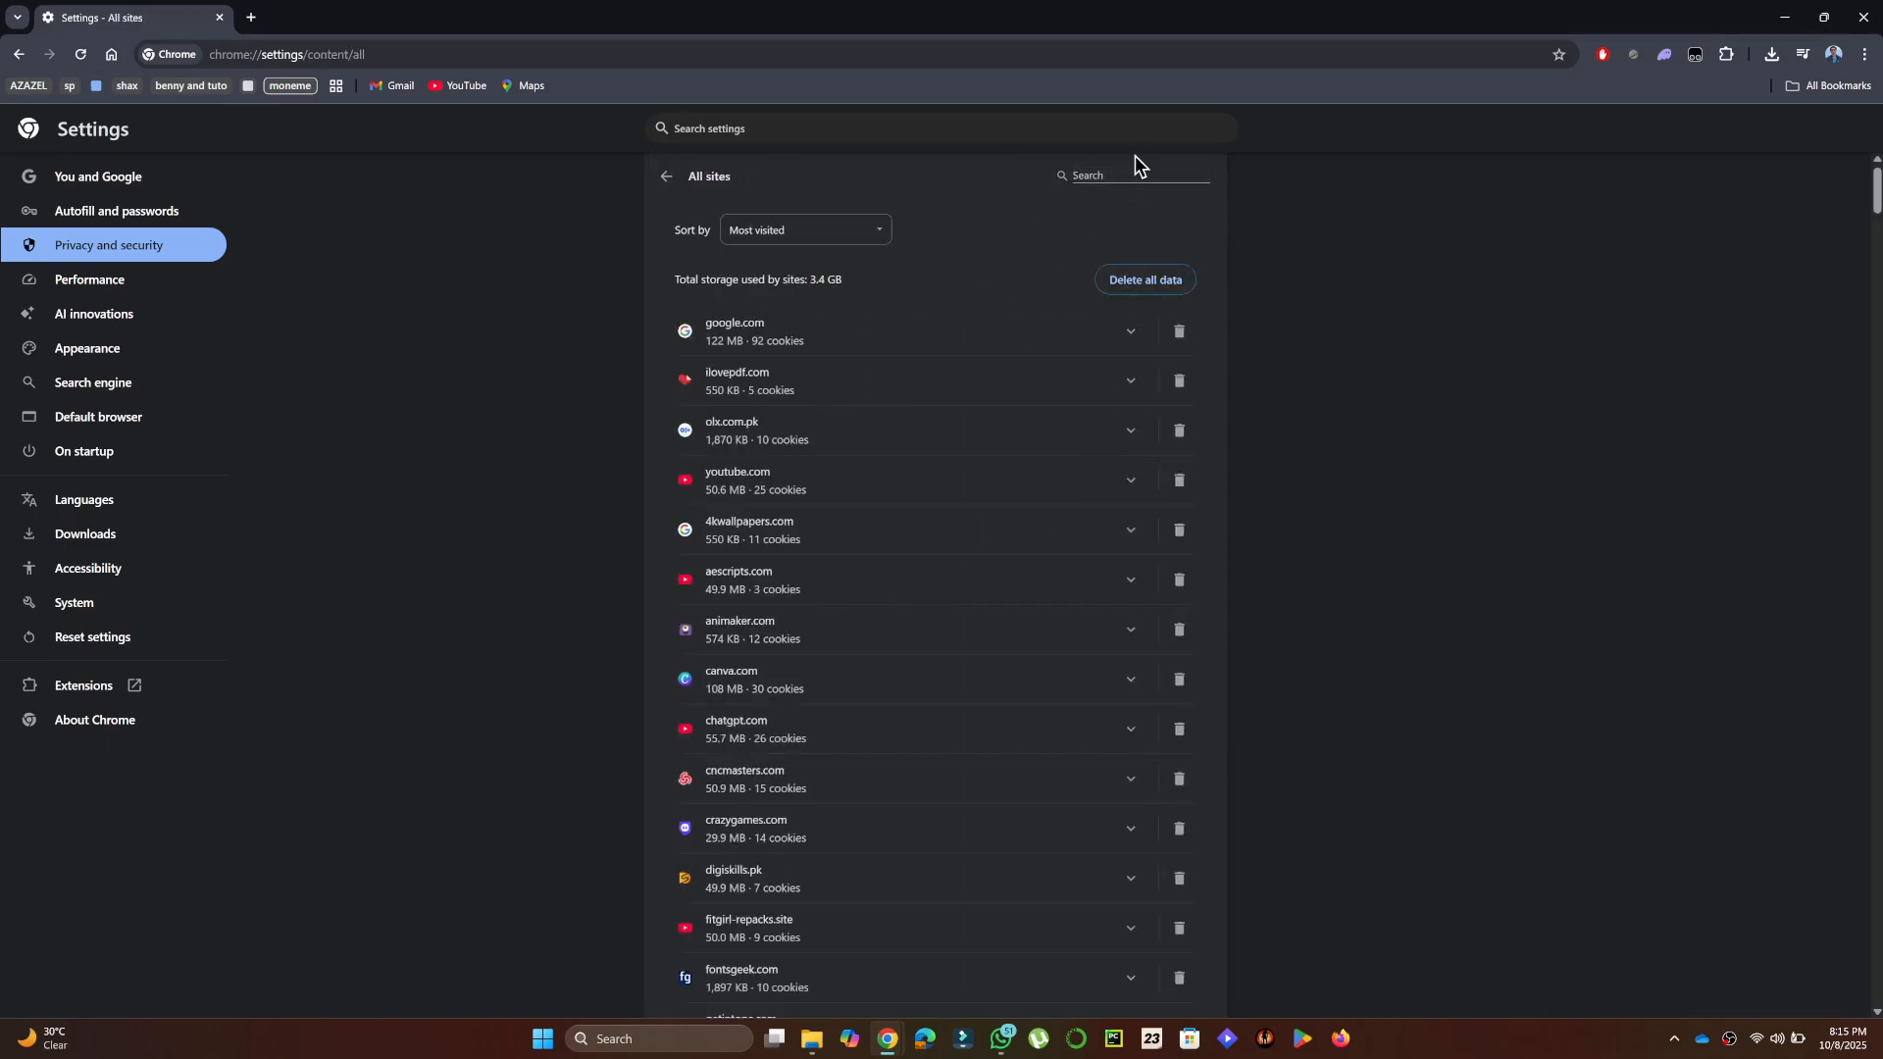
# - Search 'insta' and delete the stored site data for instagram.com, confirming the deletion
pyautogui.write('instag')
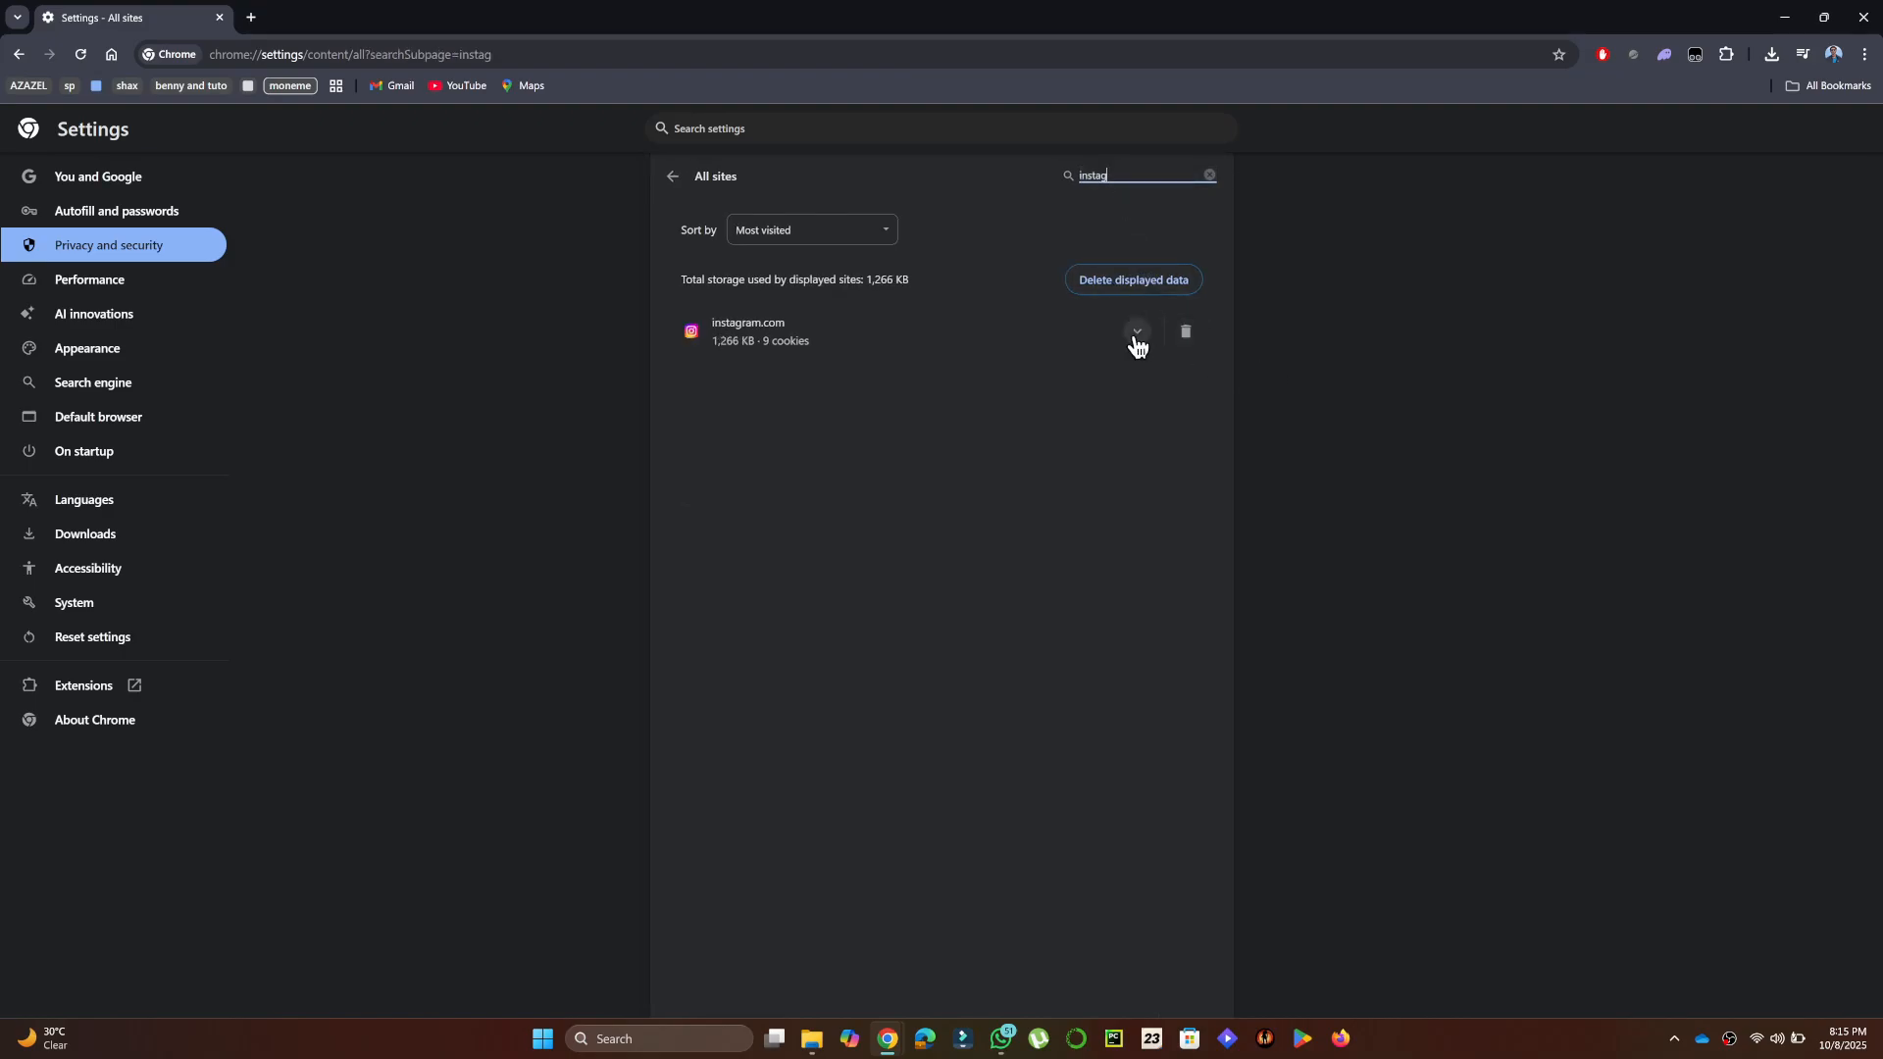
pyautogui.click(1187, 330)
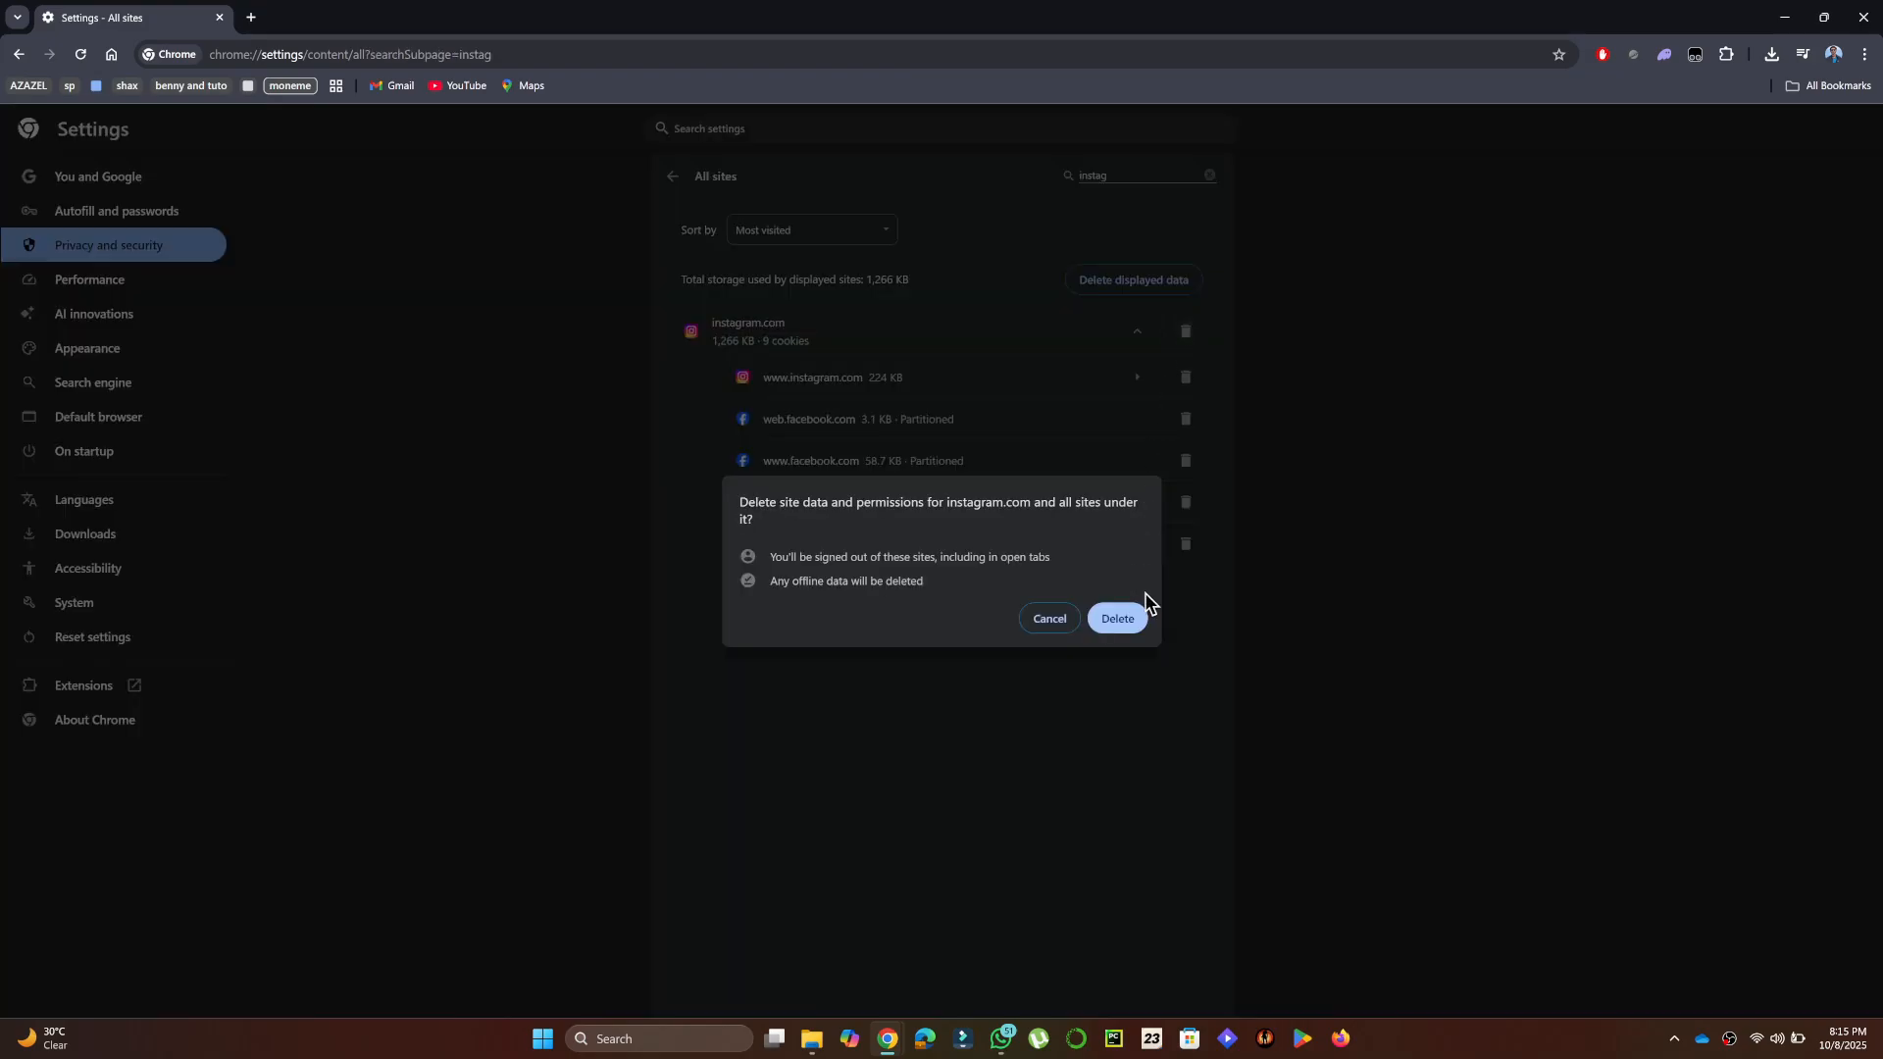
pyautogui.moveTo(1120, 620)
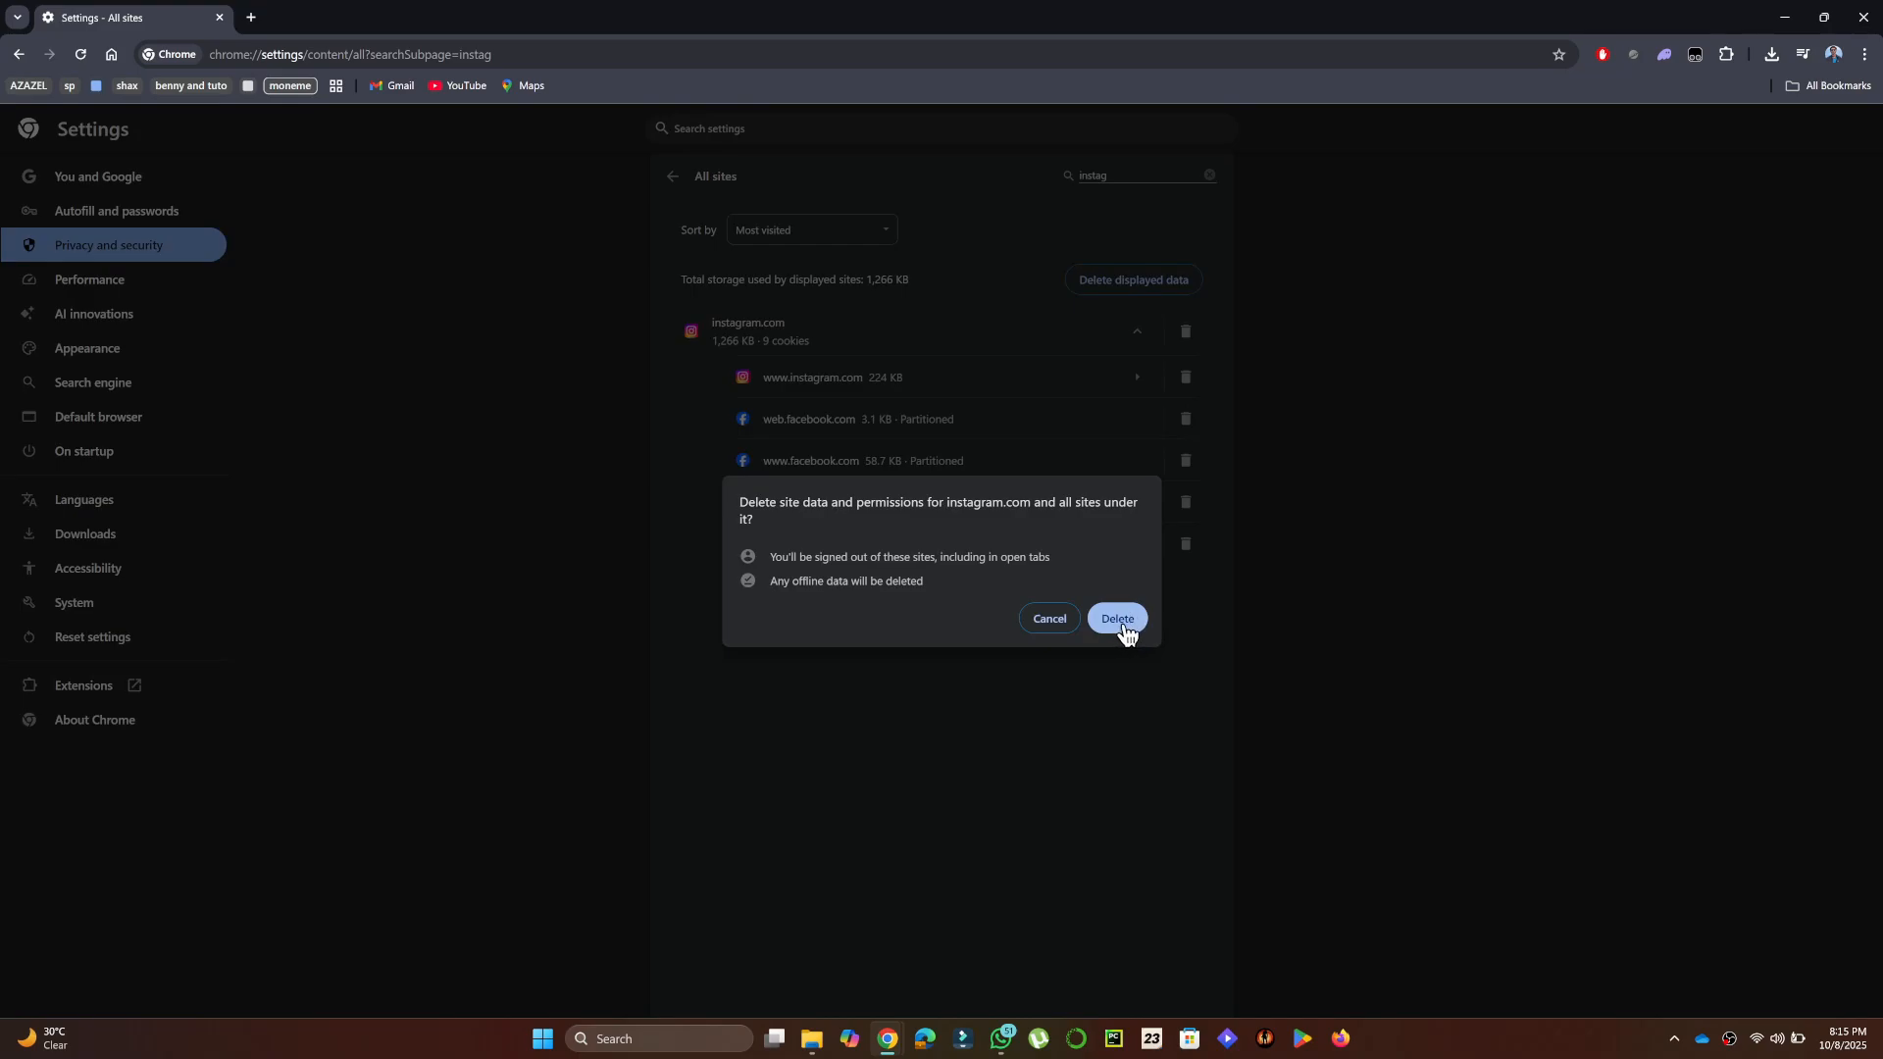
pyautogui.click(1118, 618)
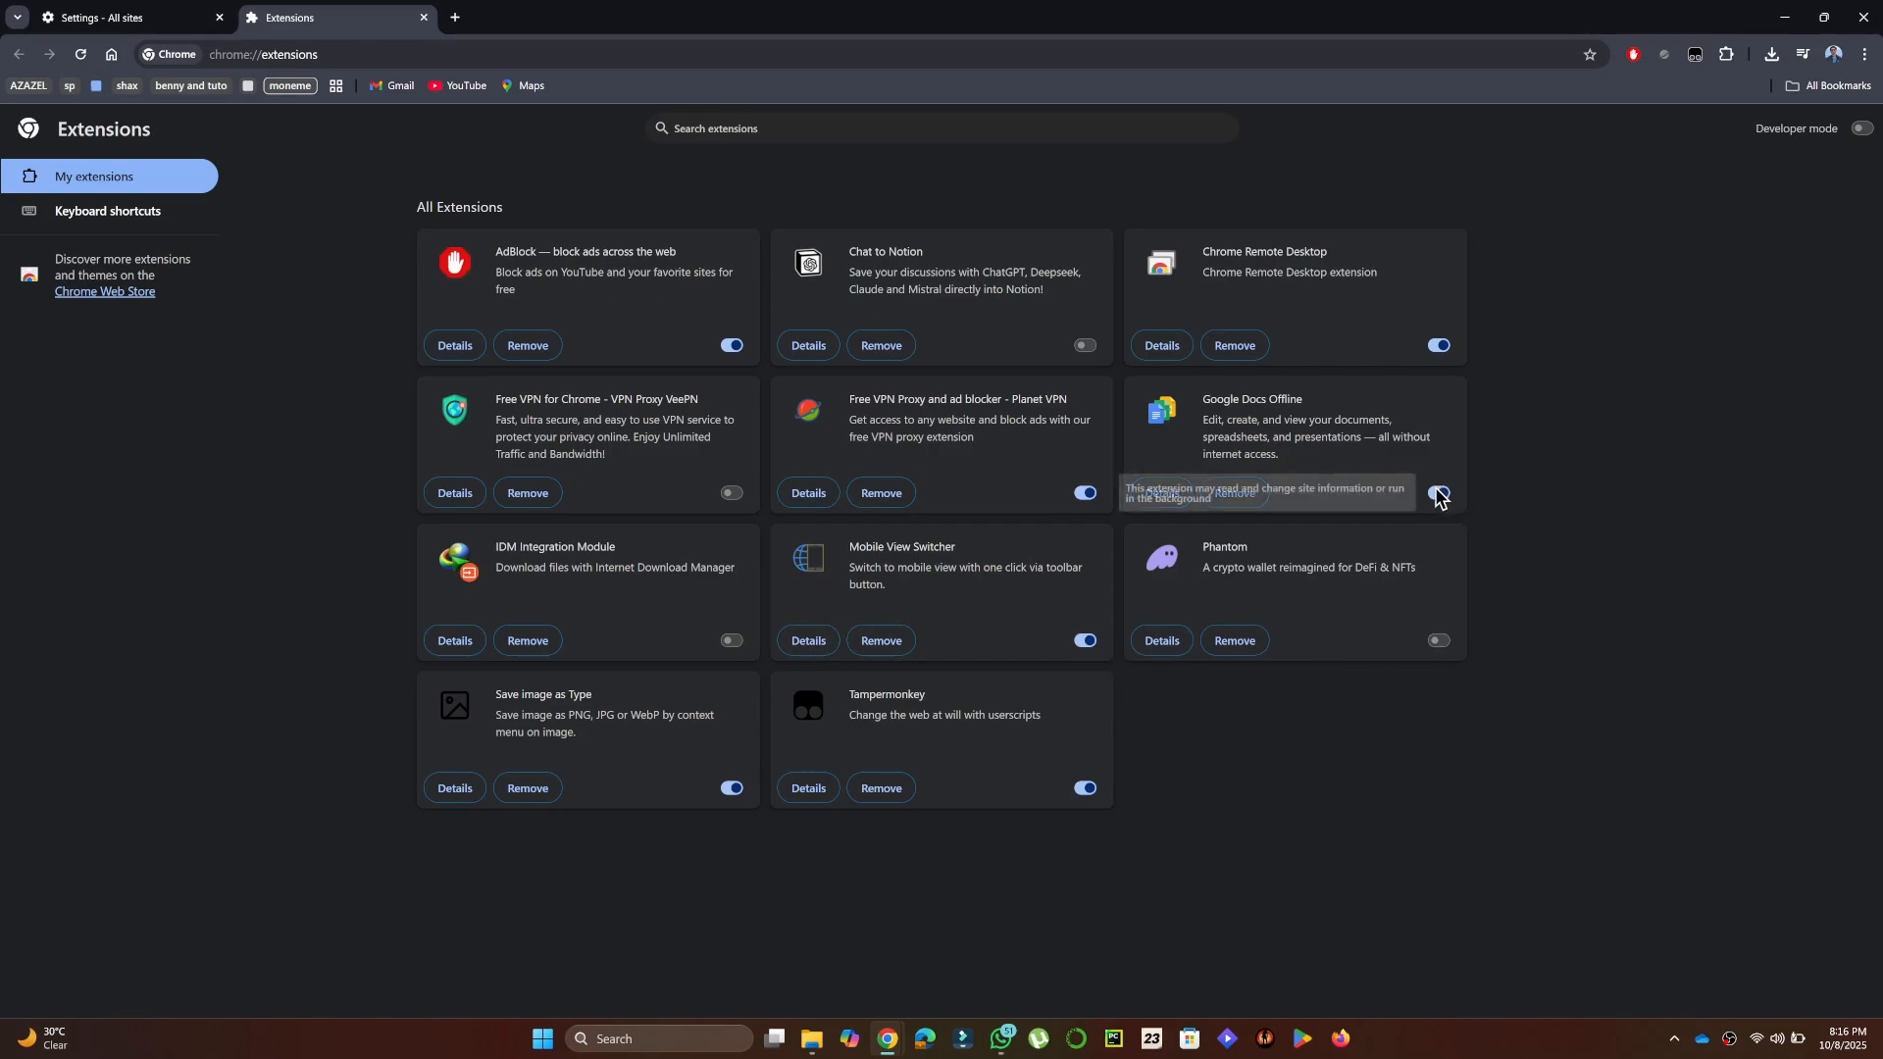
pyautogui.moveTo(730, 790)
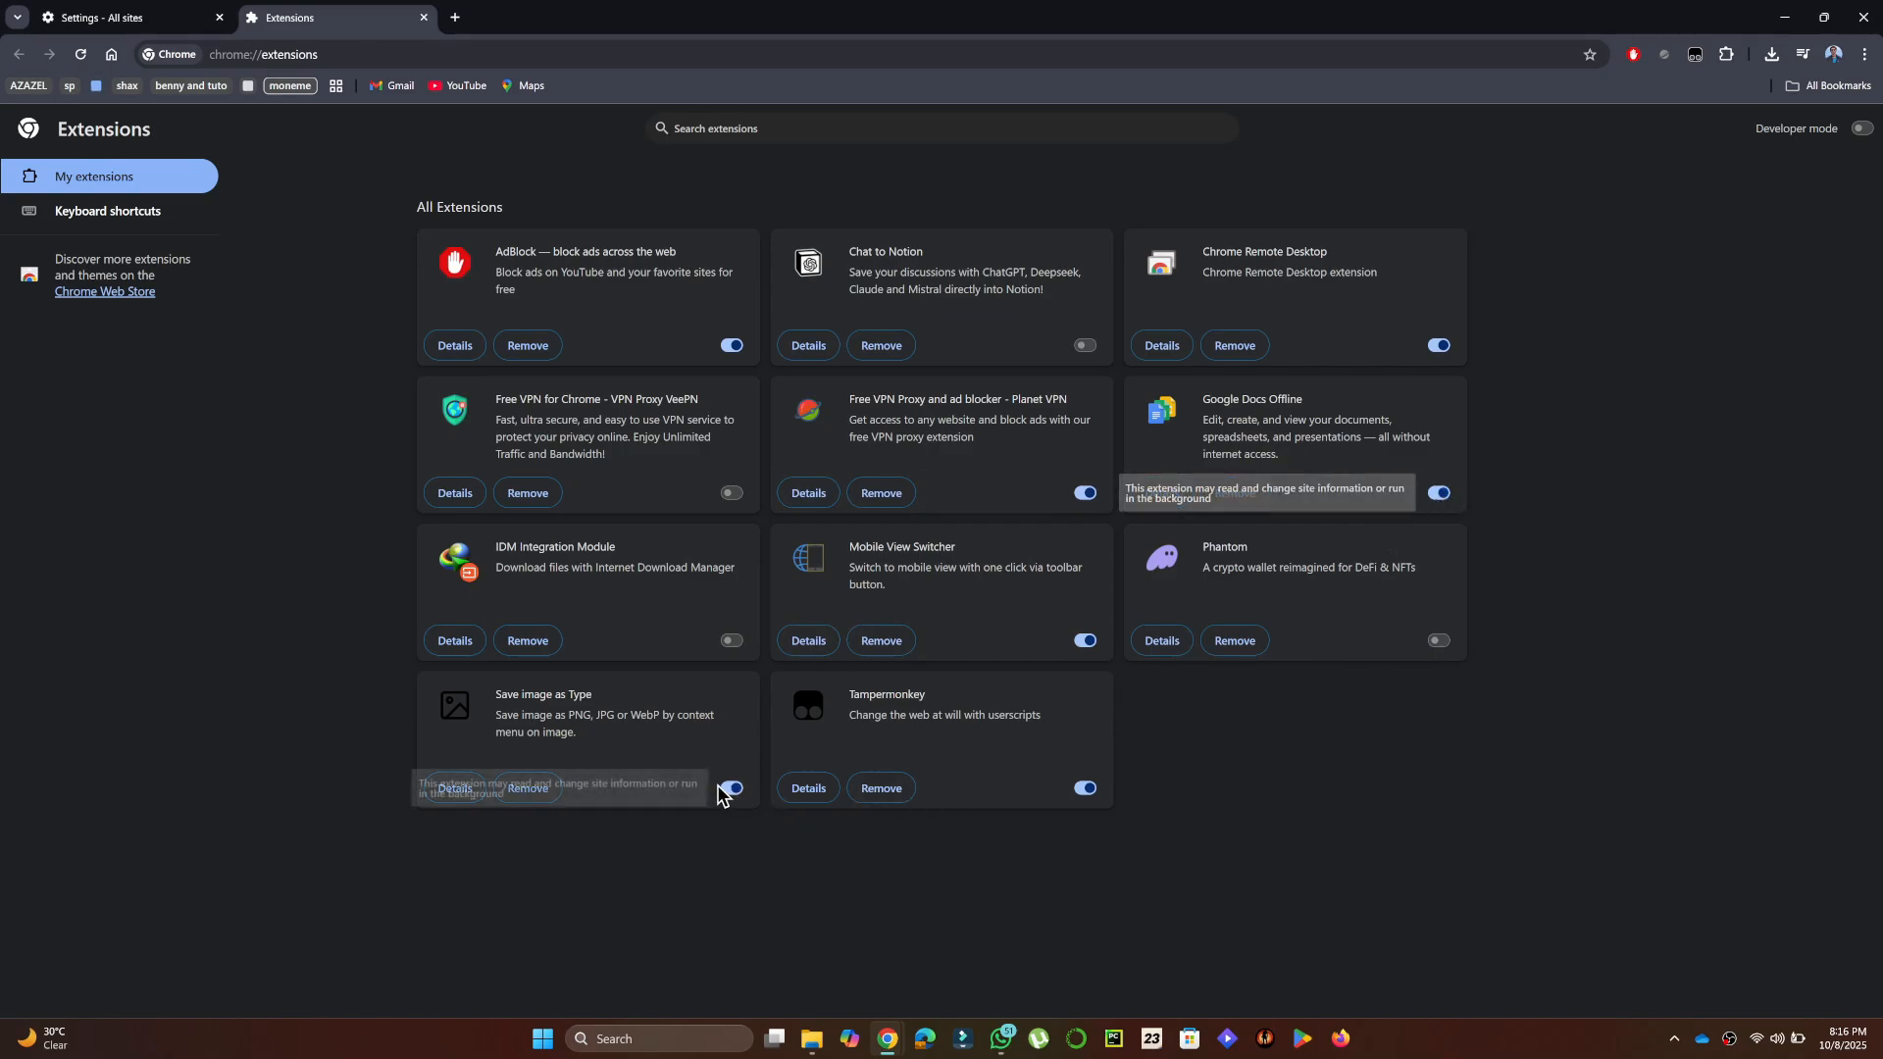
pyautogui.moveTo(1120, 796)
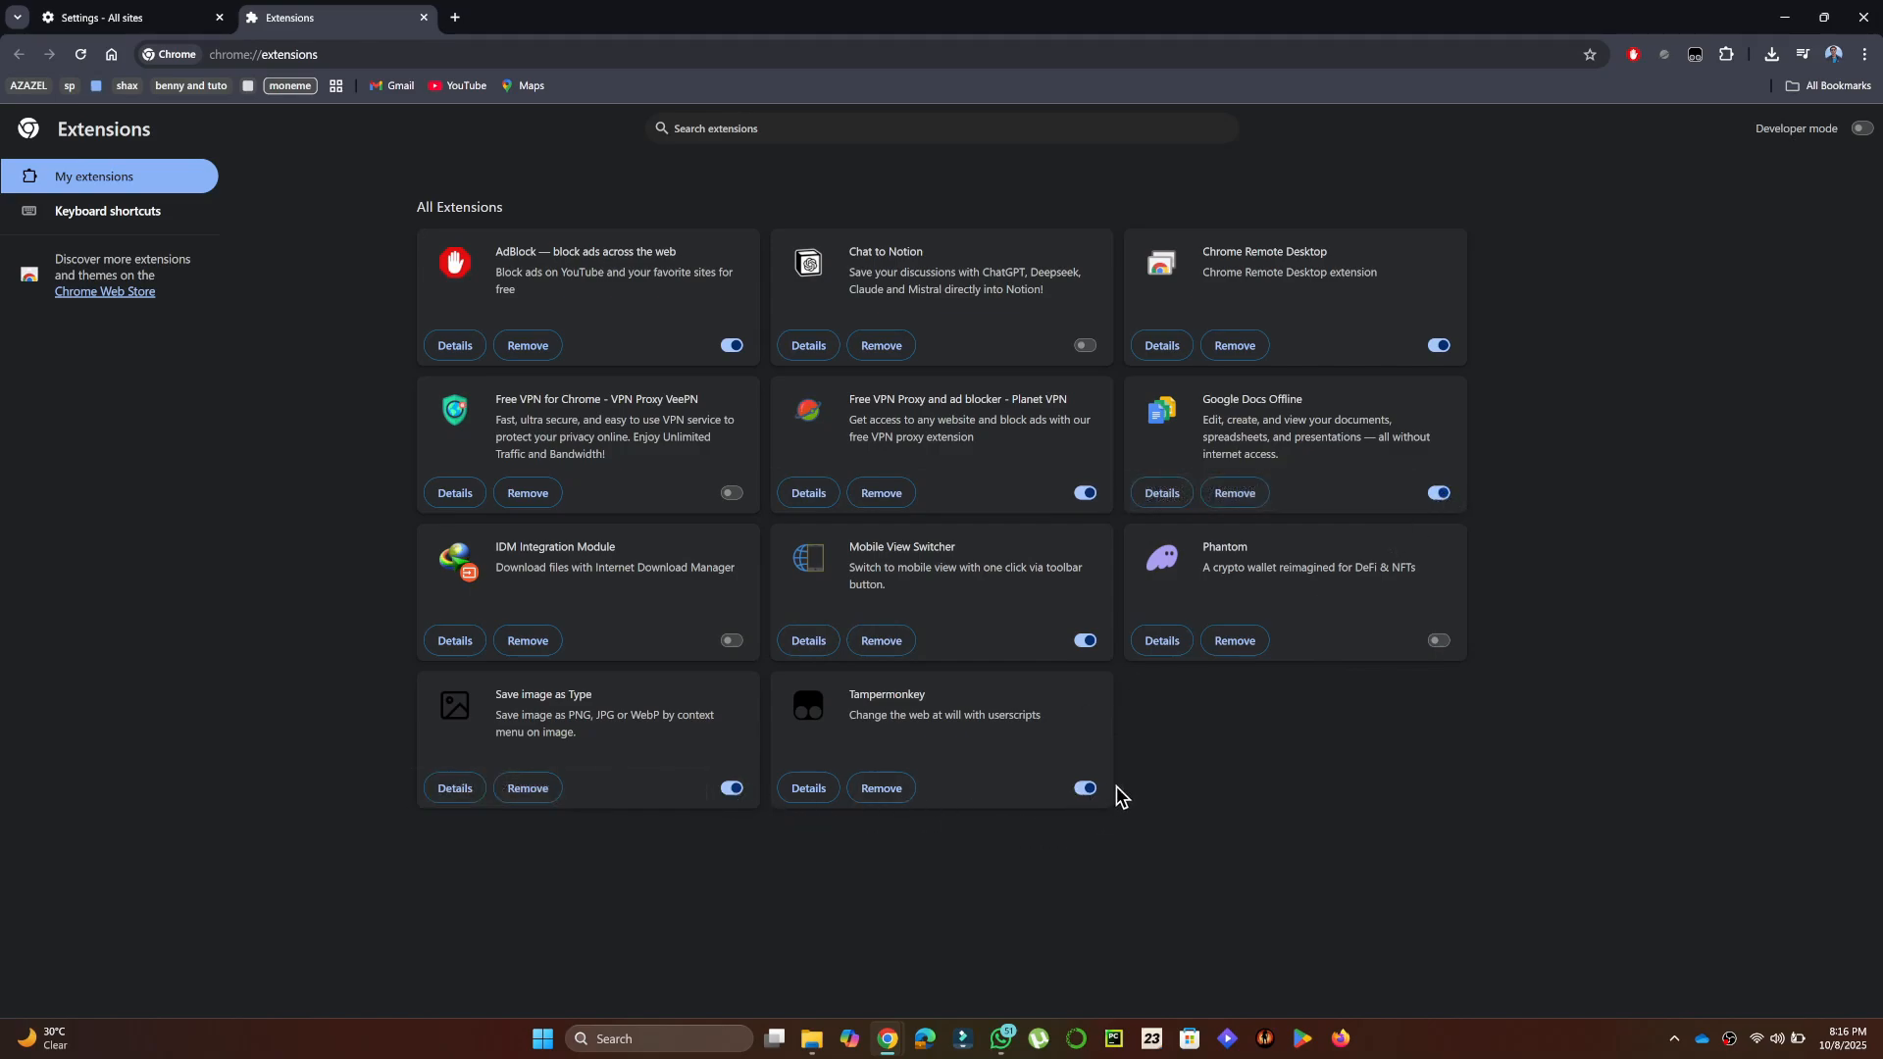
pyautogui.moveTo(1090, 643)
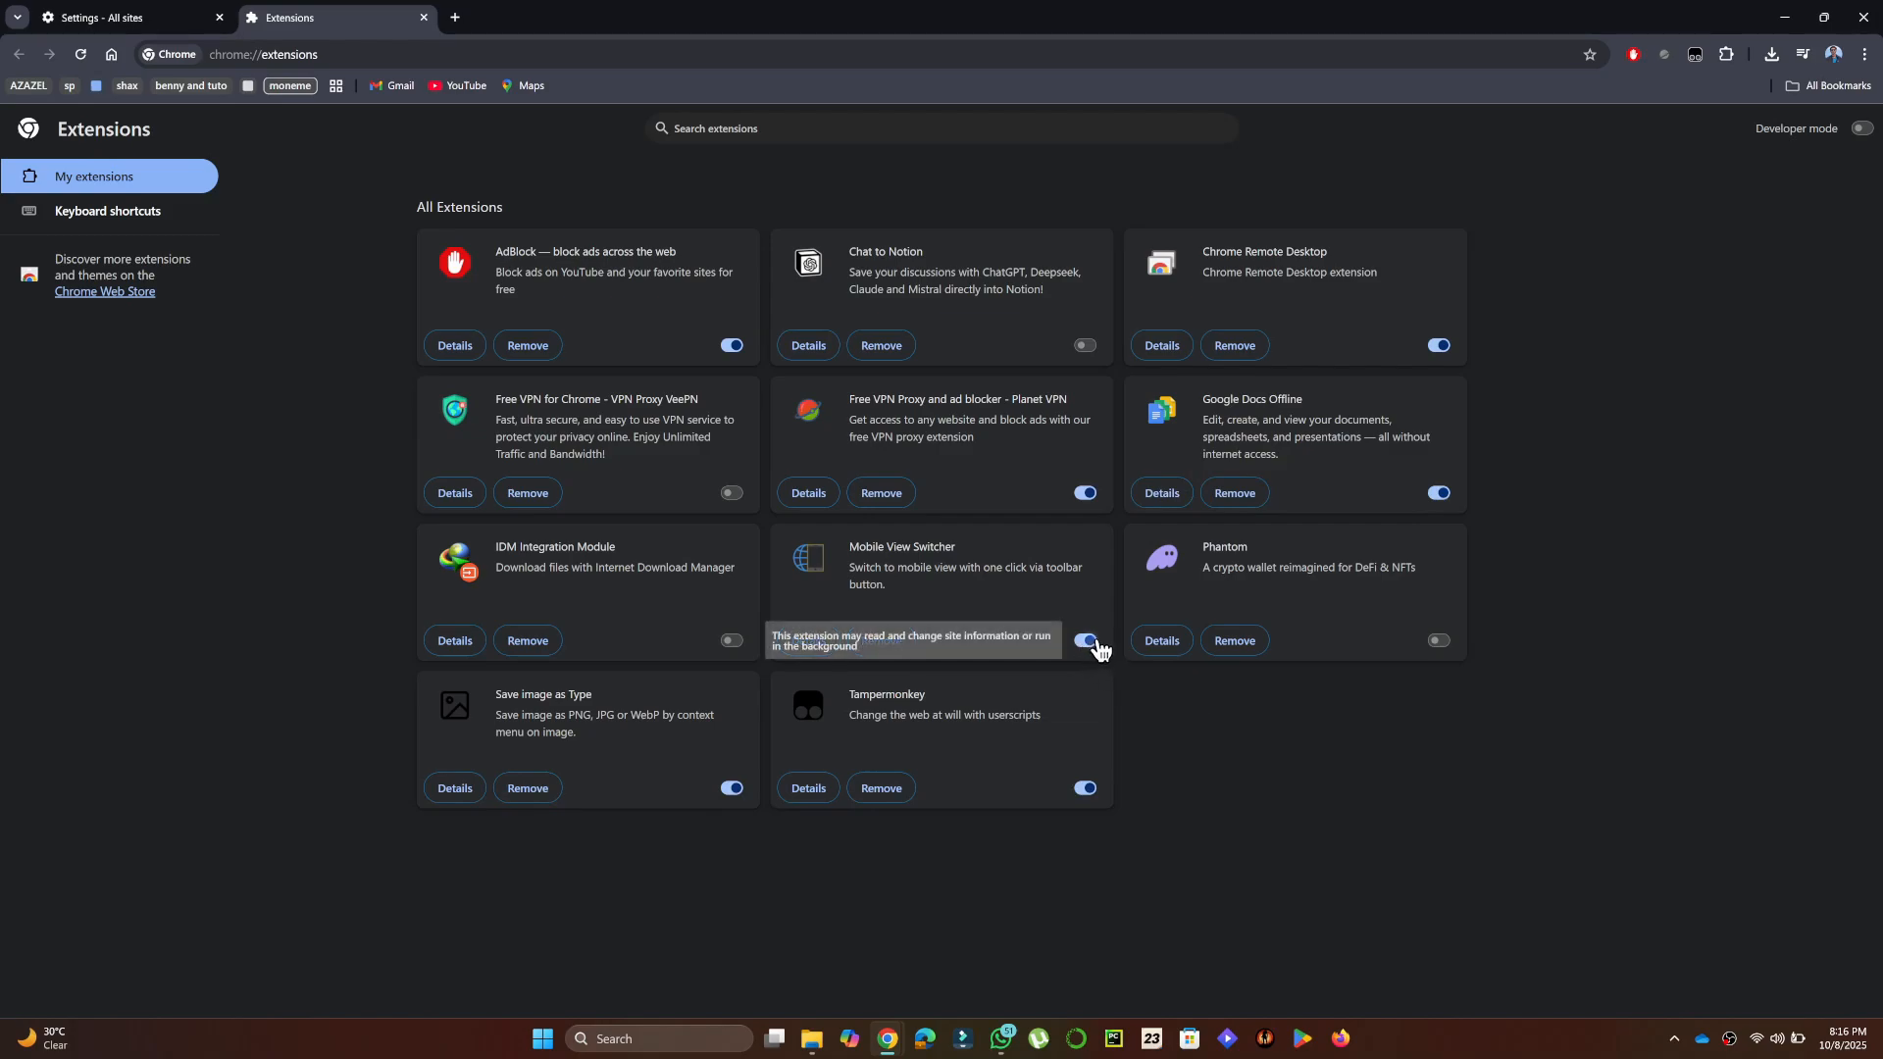
# - Switch off the Mobile View Switcher extension on the Extensions page
pyautogui.click(1085, 640)
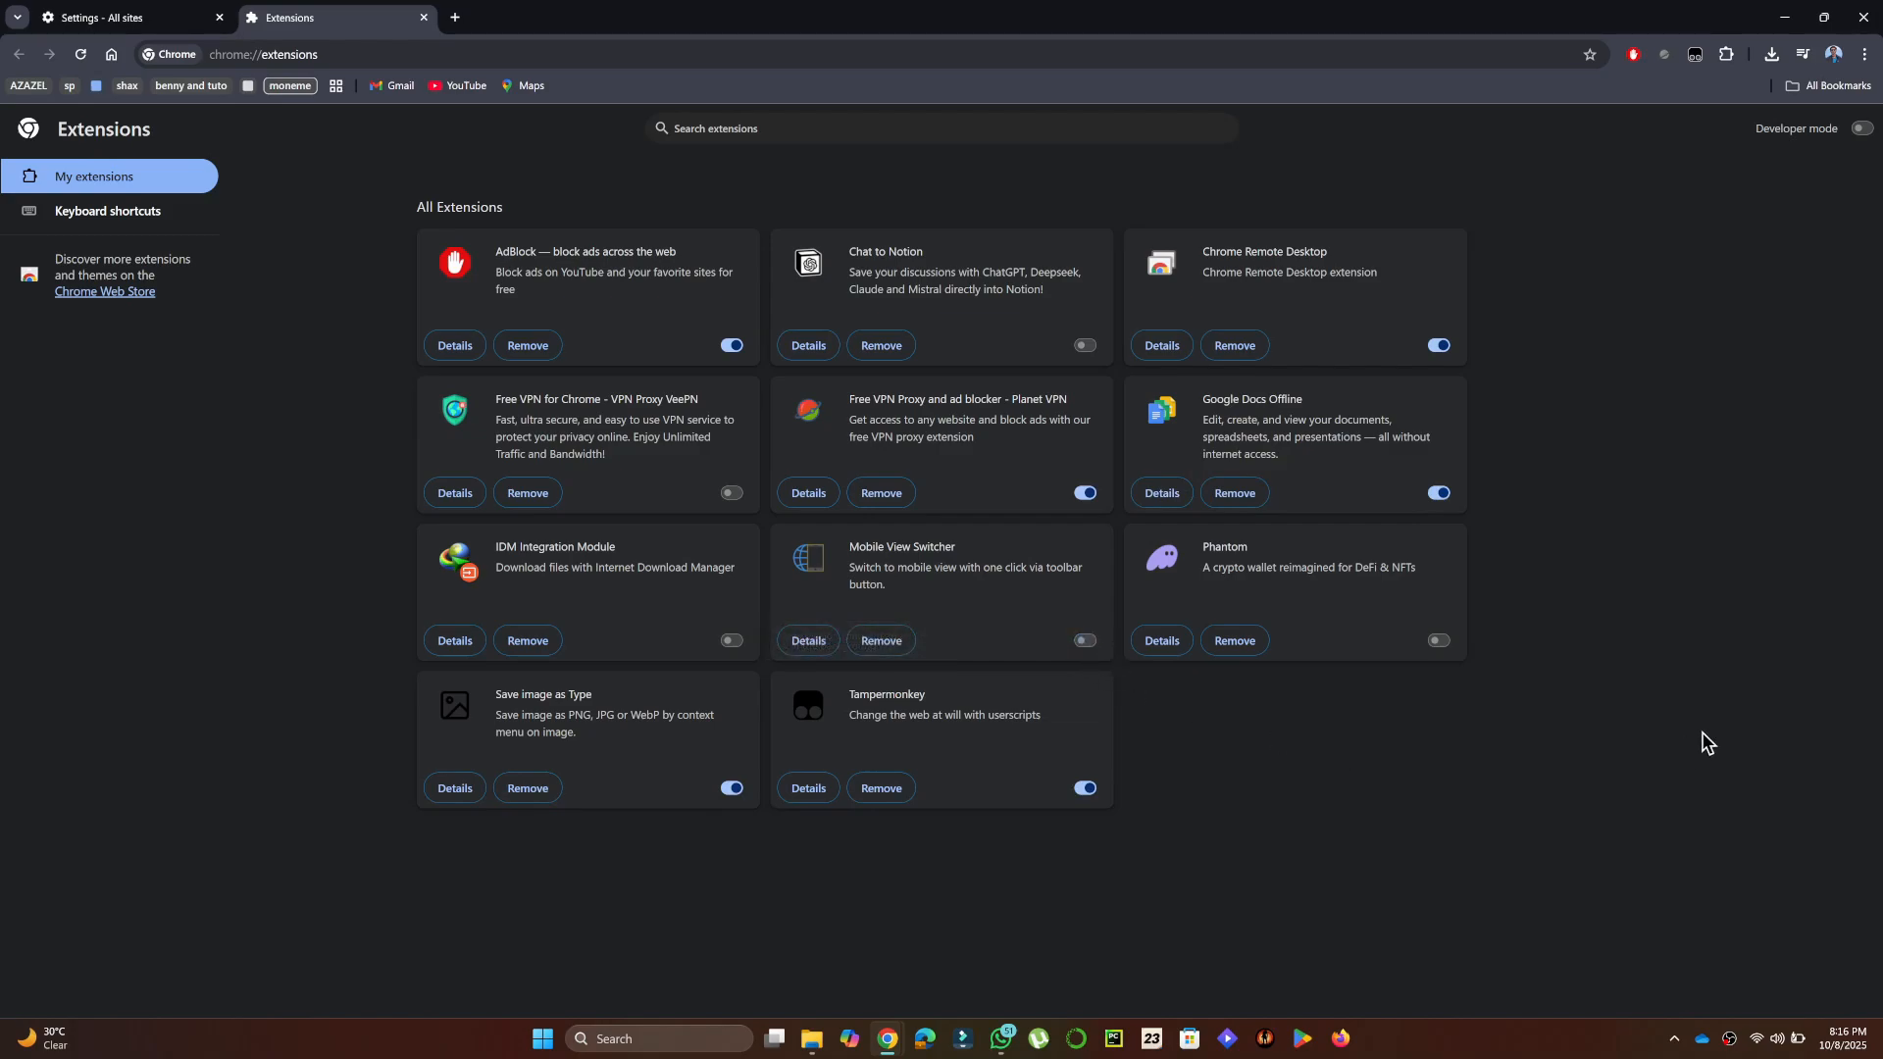